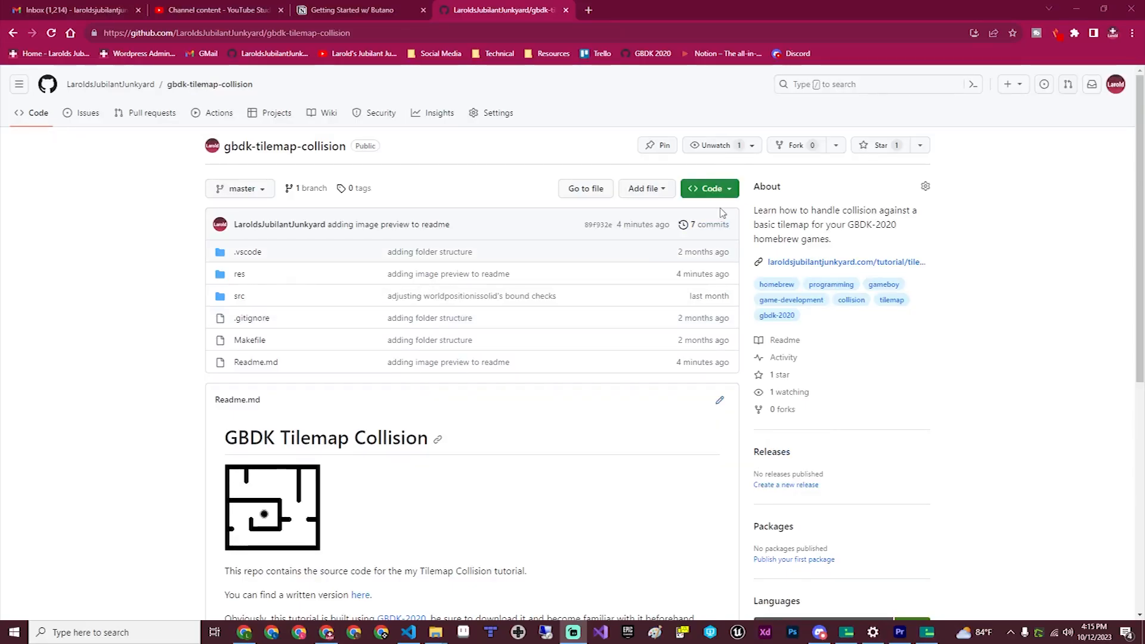
Close the Makefile and bring up src/main_singlepoint.c with its horizontal-movement collision loop
{"action": "left_click", "coordinate": [705, 188]}
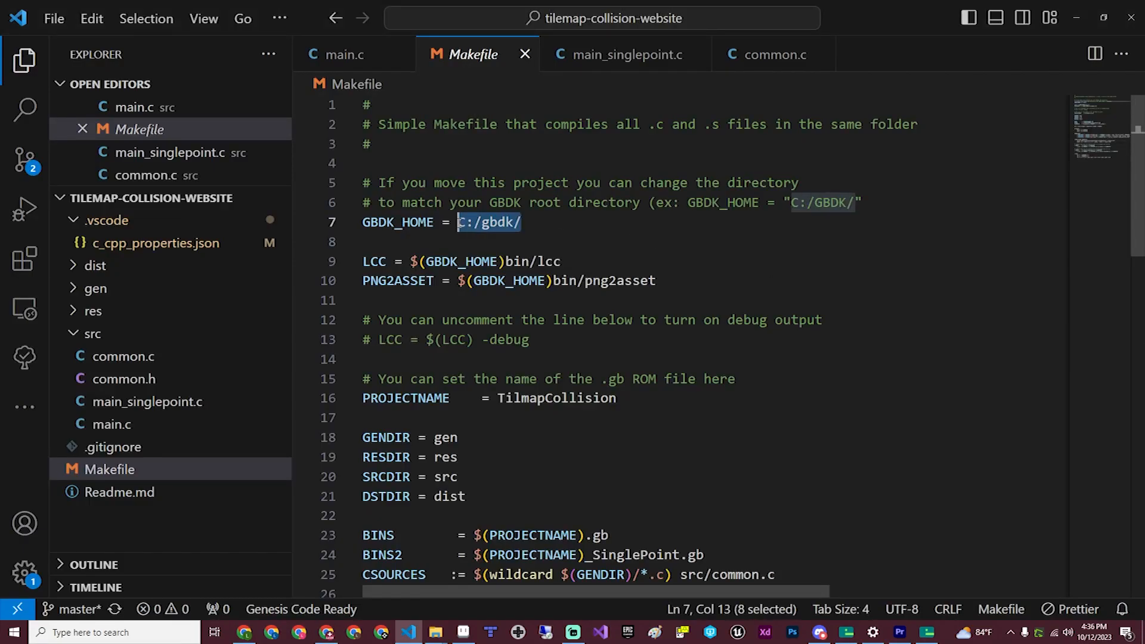
{"action": "type", "text": "/Your/Path/to/GB"}
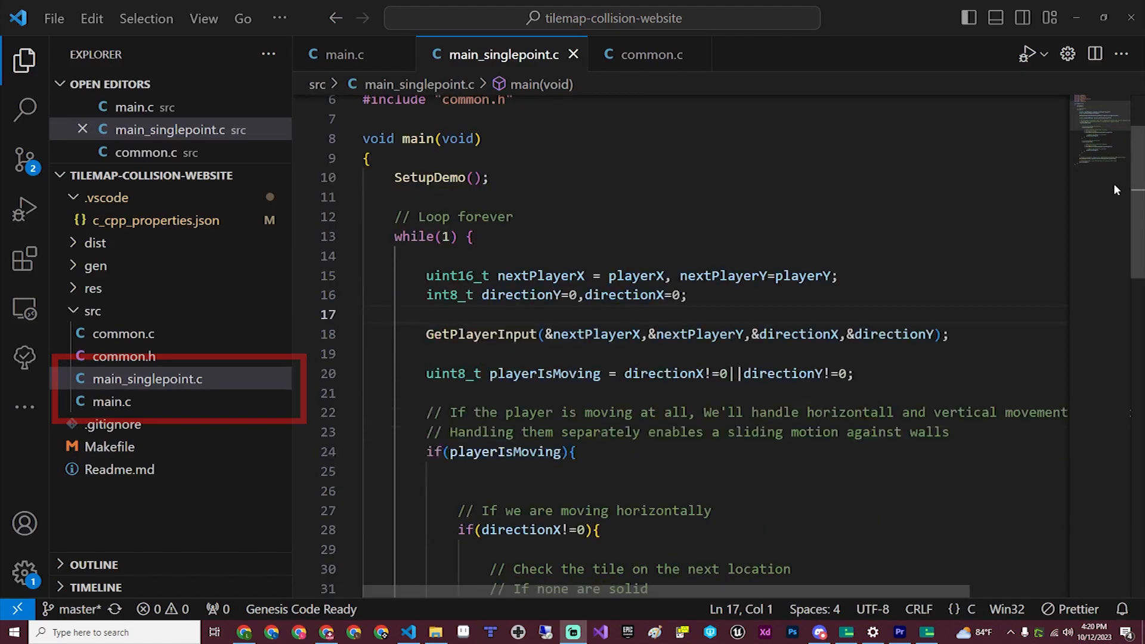
{"action": "scroll", "scroll_direction": "down", "scroll_amount": 3}
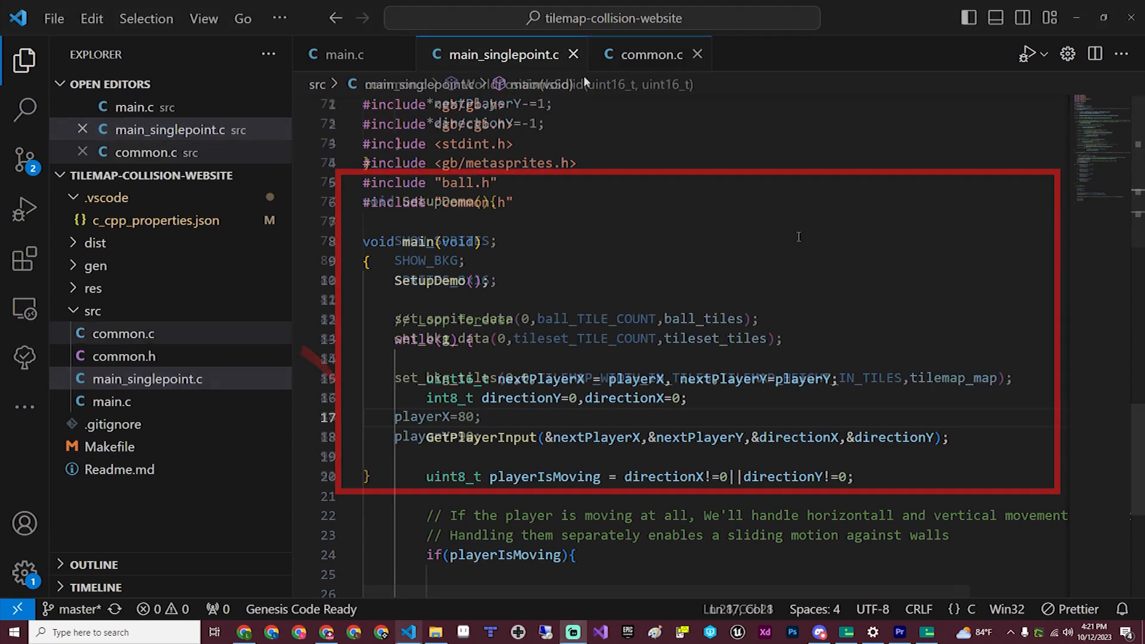
{"action": "left_click", "coordinate": [647, 55]}
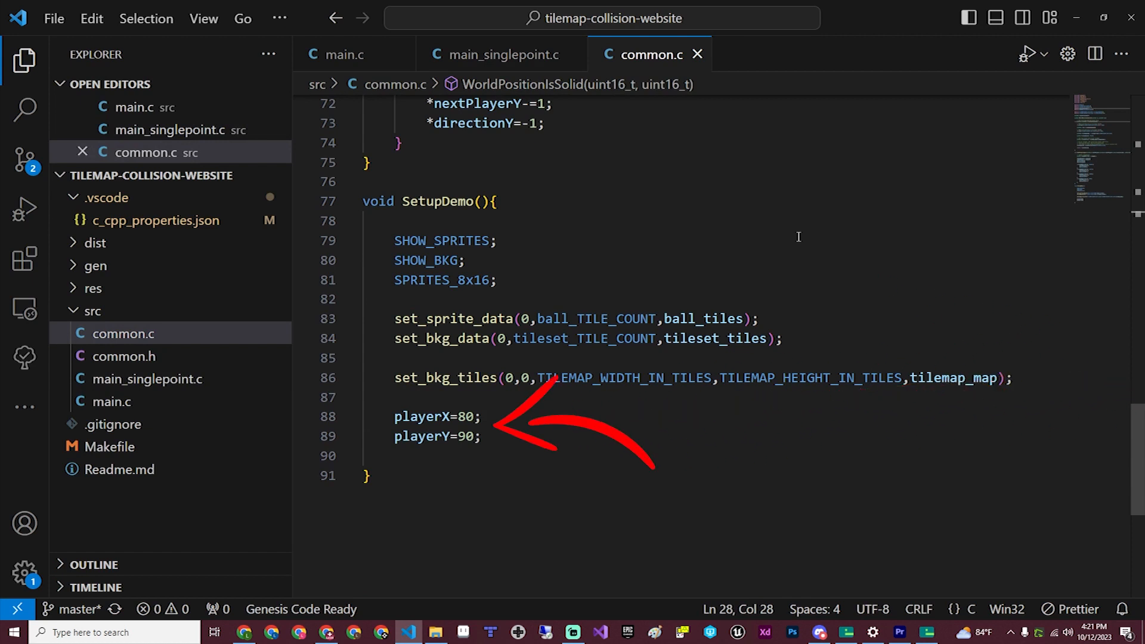
{"action": "left_click", "coordinate": [504, 54]}
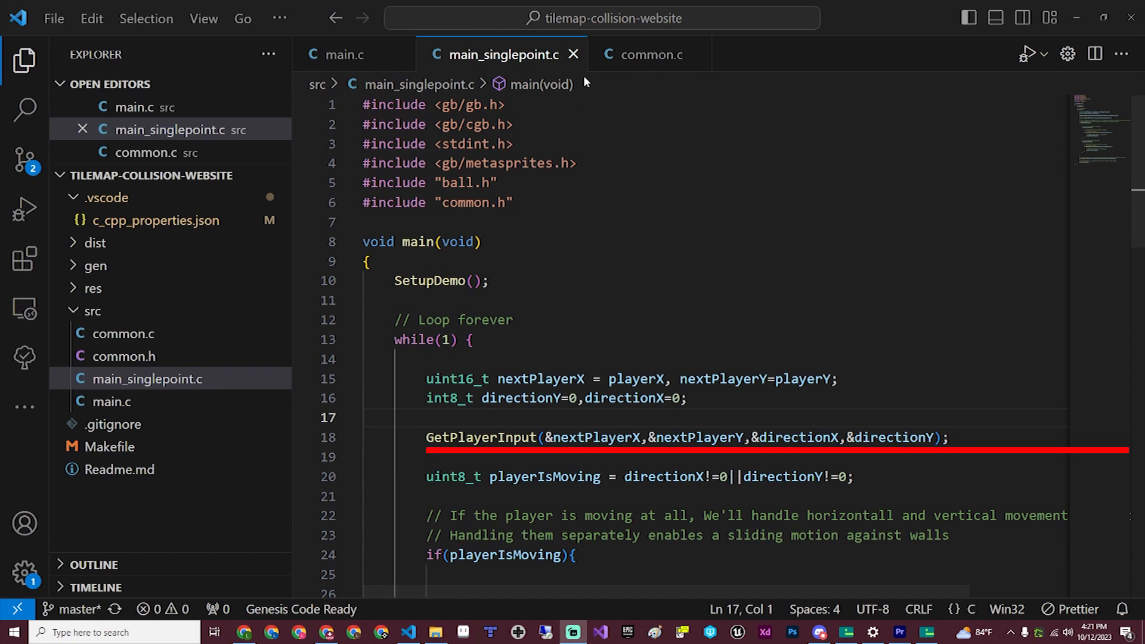
{"action": "left_click", "coordinate": [124, 333]}
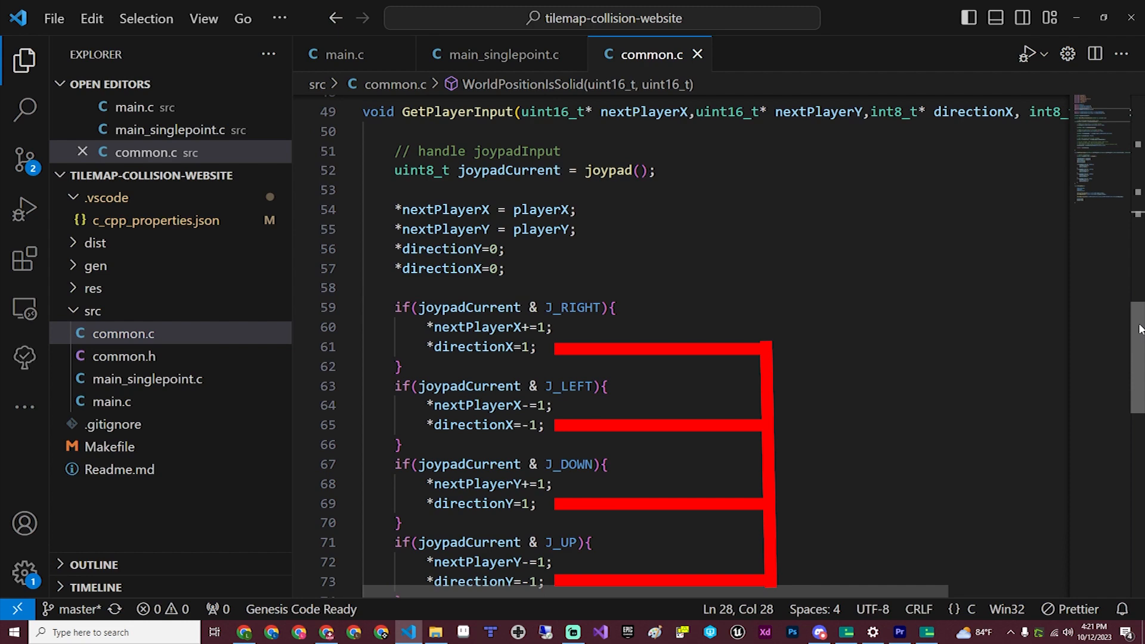
{"action": "left_click", "coordinate": [502, 54]}
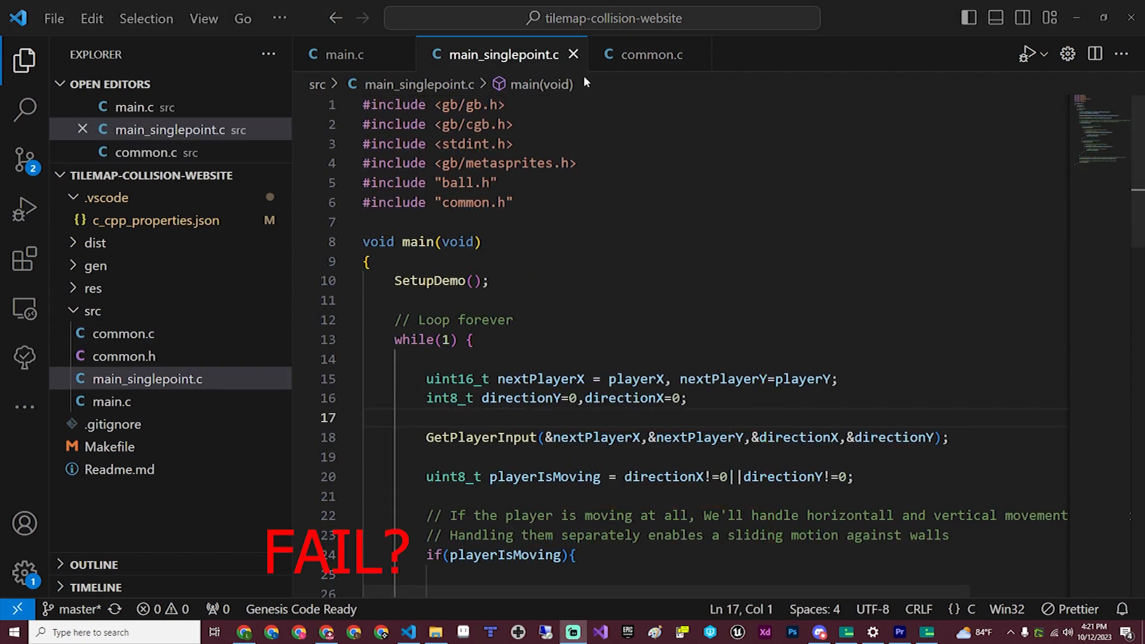
{"action": "scroll", "scroll_direction": "down", "scroll_amount": 3}
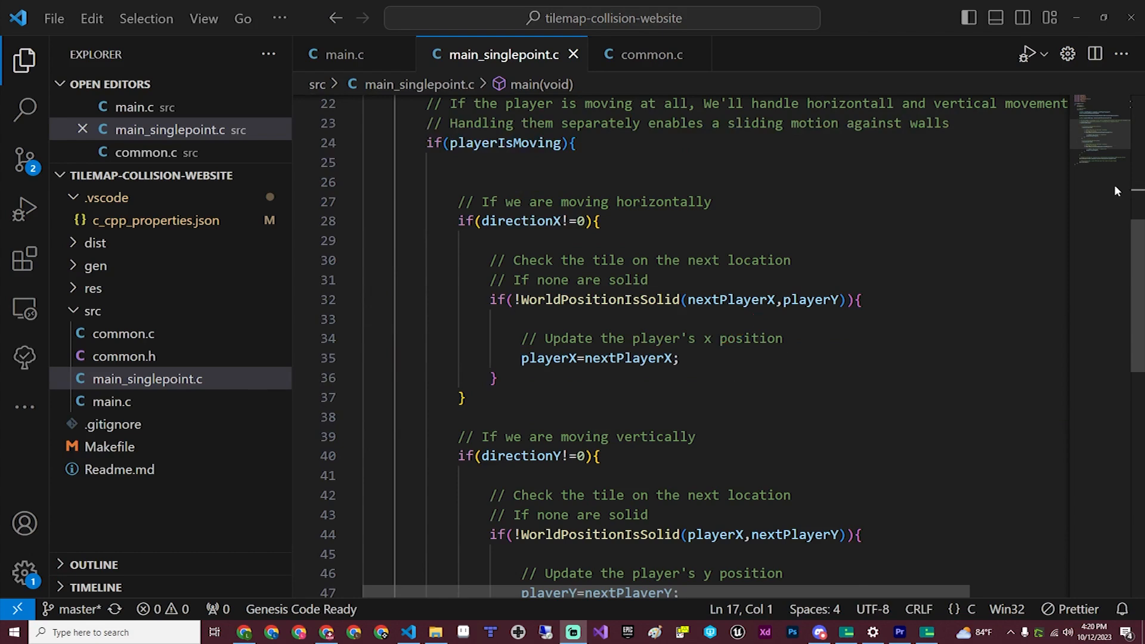
{"action": "scroll", "scroll_direction": "down", "scroll_amount": 3}
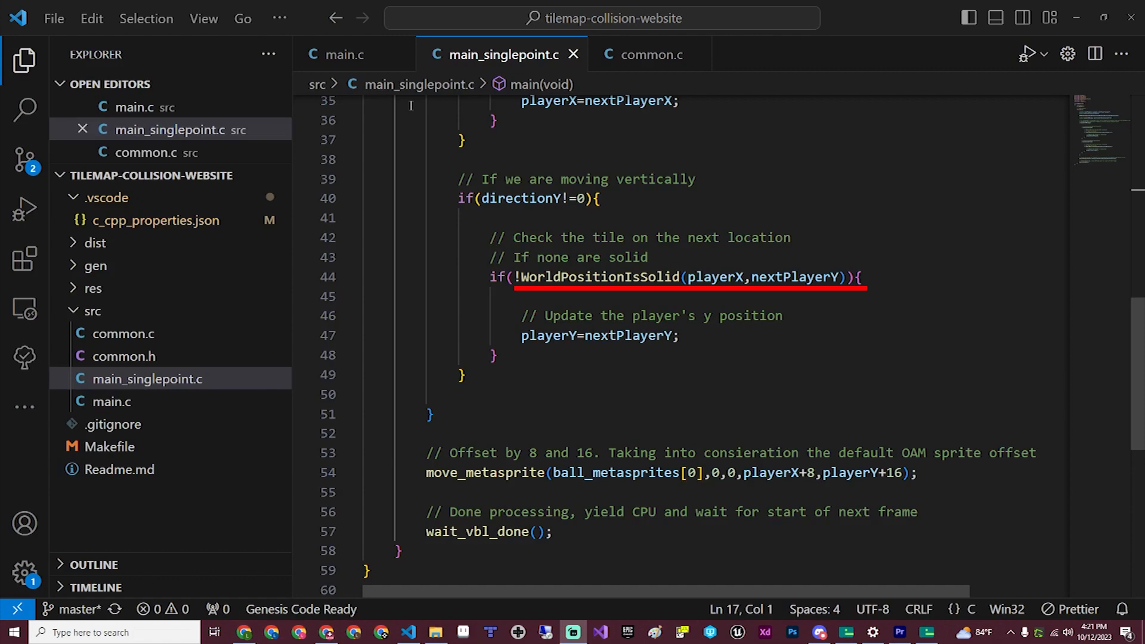
Switch to main.c, showing the main loop with SetupDemo, GetPlayerInput and playerIsMoving
{"action": "left_click", "coordinate": [647, 55]}
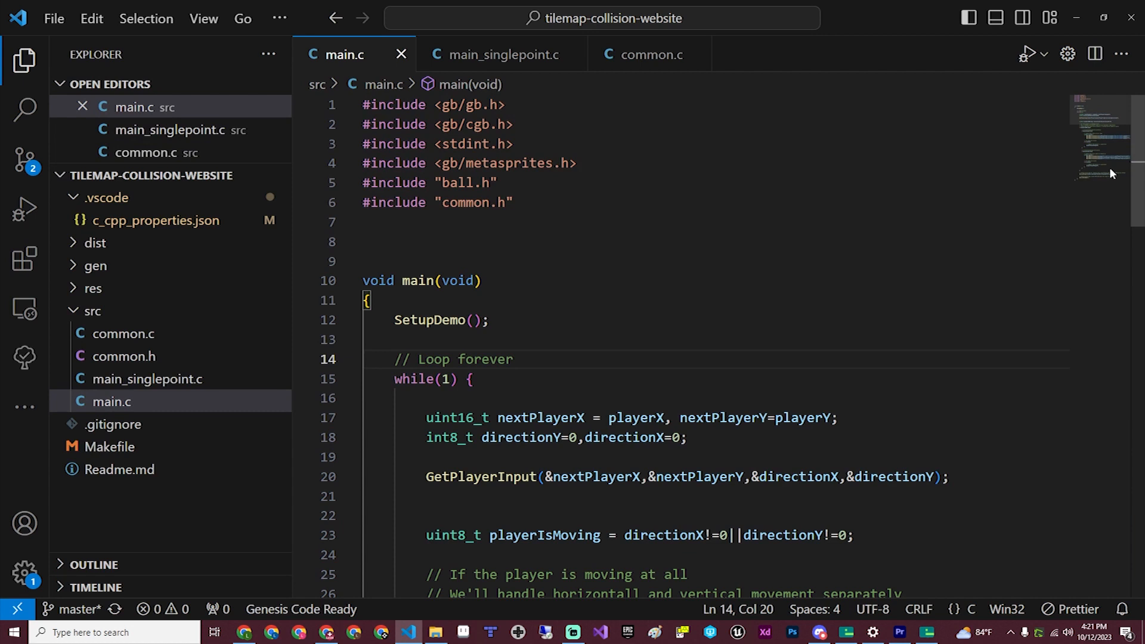
{"action": "scroll", "scroll_direction": "down", "scroll_amount": 3}
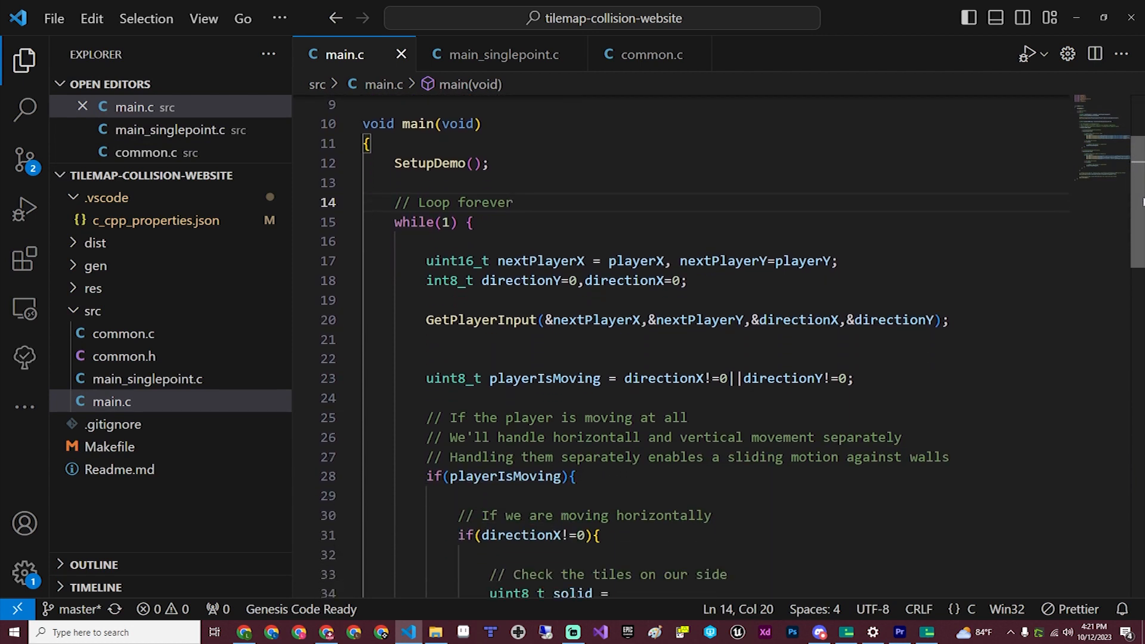
{"action": "scroll", "scroll_direction": "down", "scroll_amount": 3}
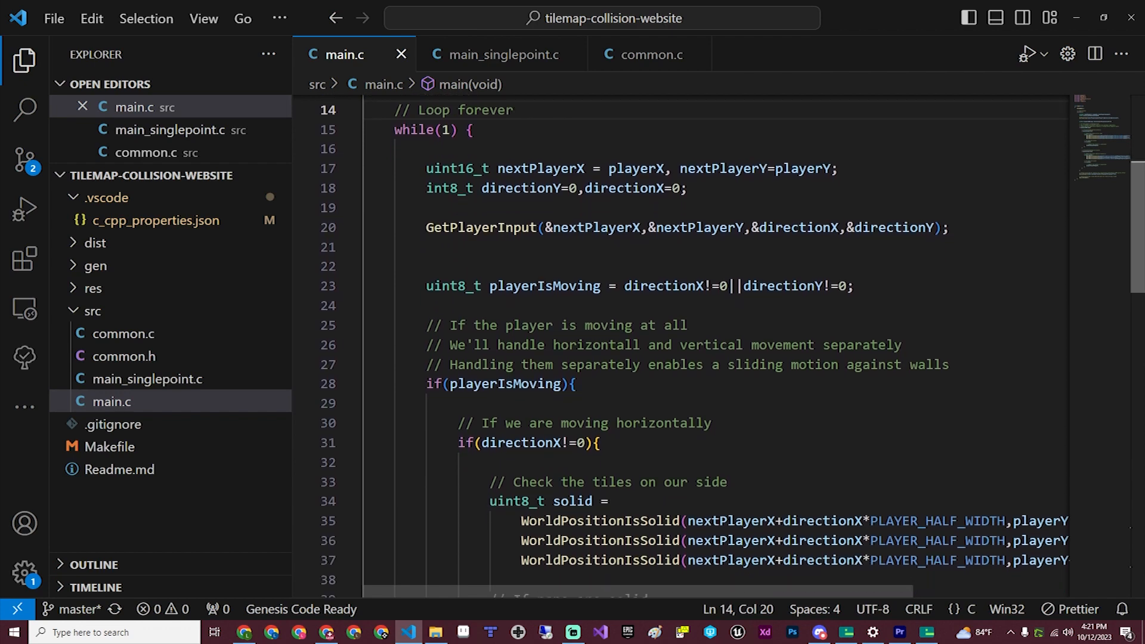
{"action": "scroll", "scroll_direction": "down", "scroll_amount": 3}
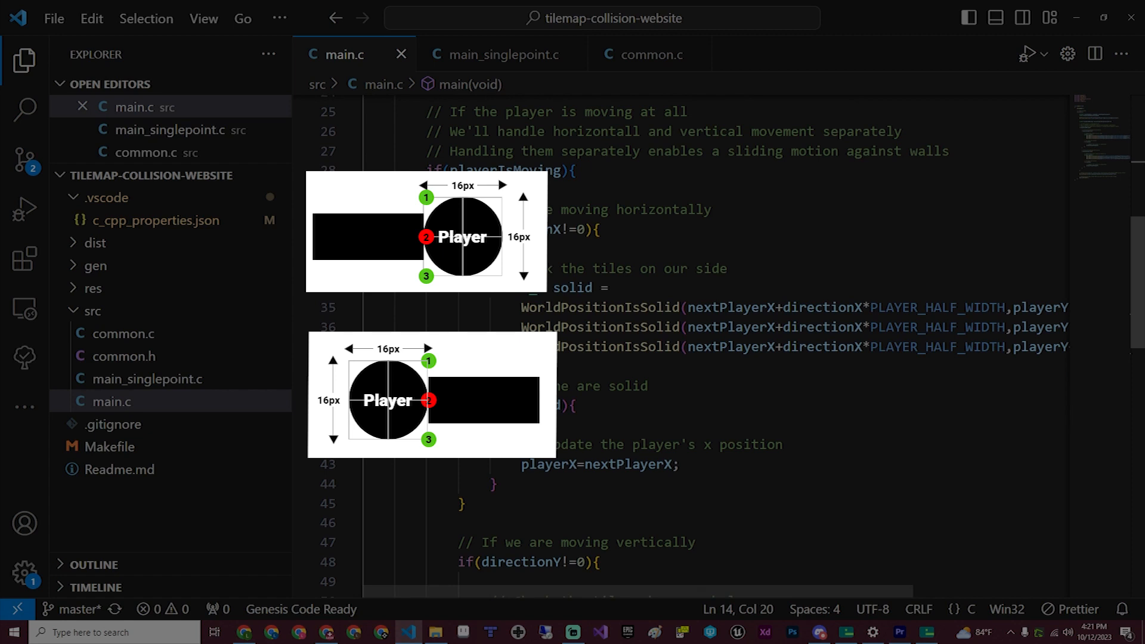
{"action": "scroll", "scroll_direction": "down", "scroll_amount": 3}
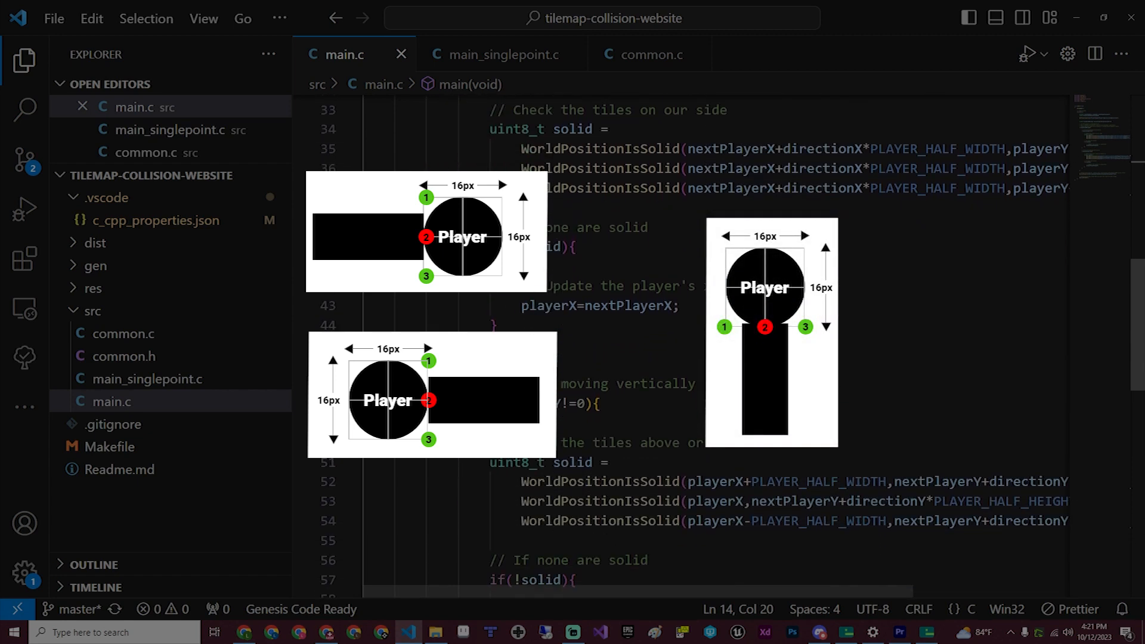